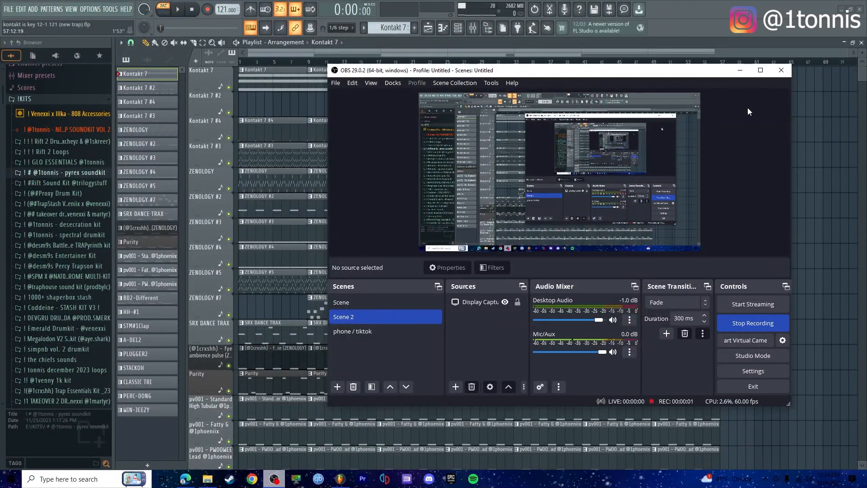
Bring FL Studio back to the front over OBS.
click(780, 71)
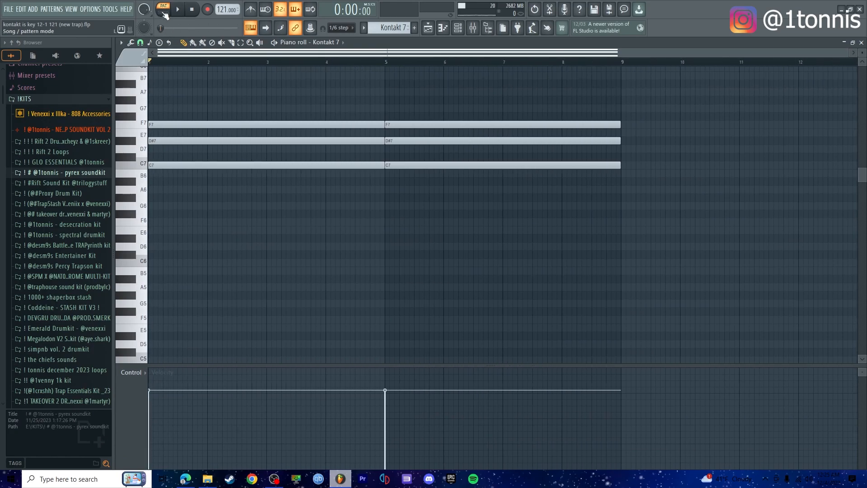
click(392, 28)
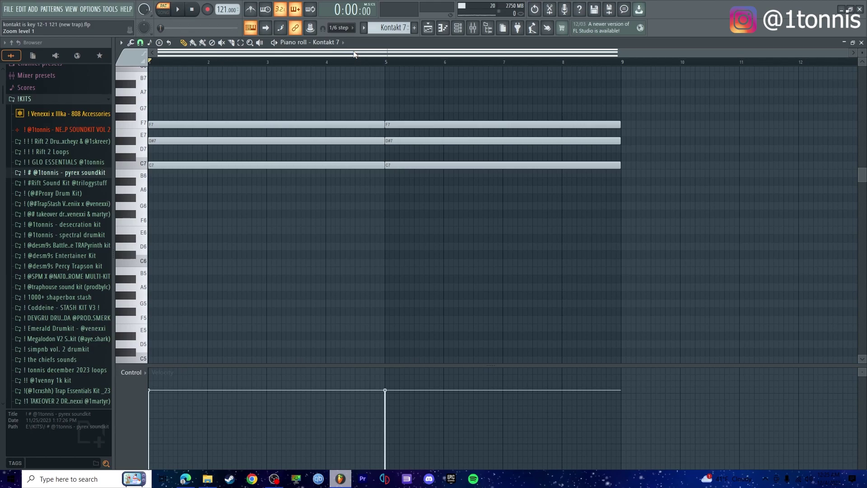
click(390, 28)
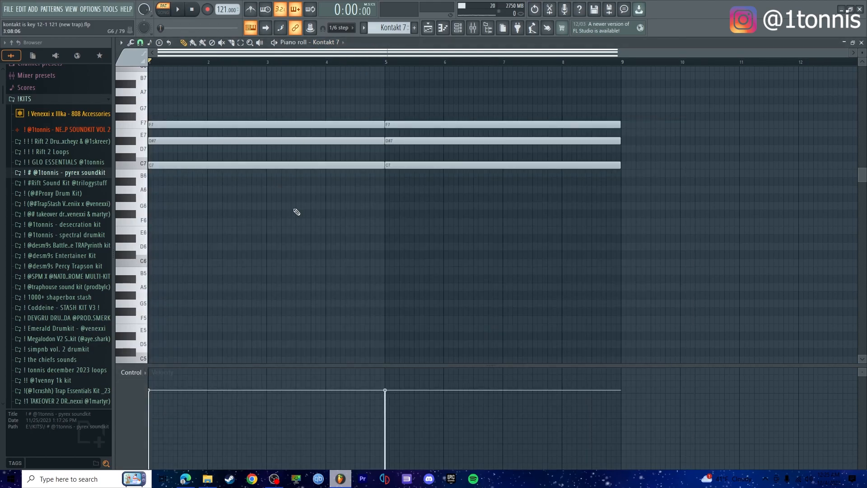
scroll(down, 3)
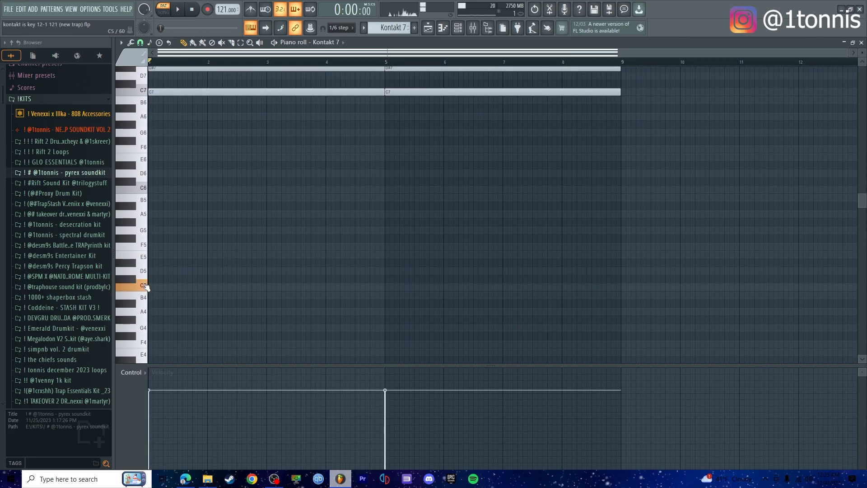
scroll(up, 3)
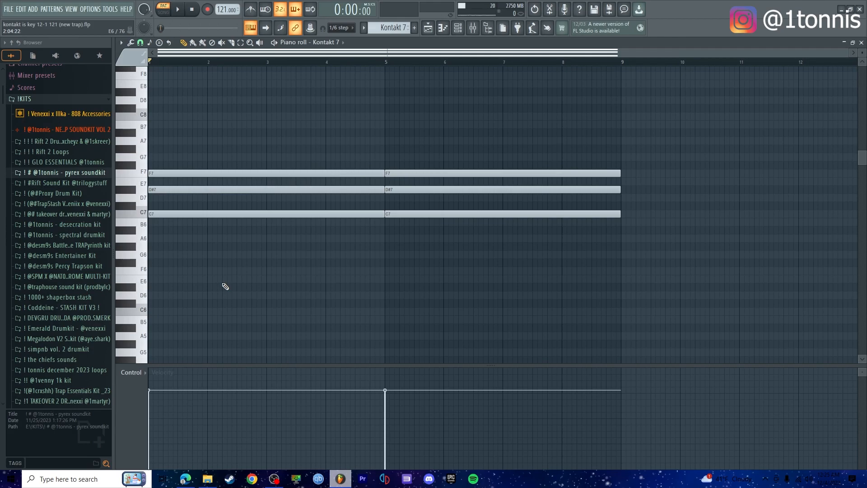
mouse_move(181, 41)
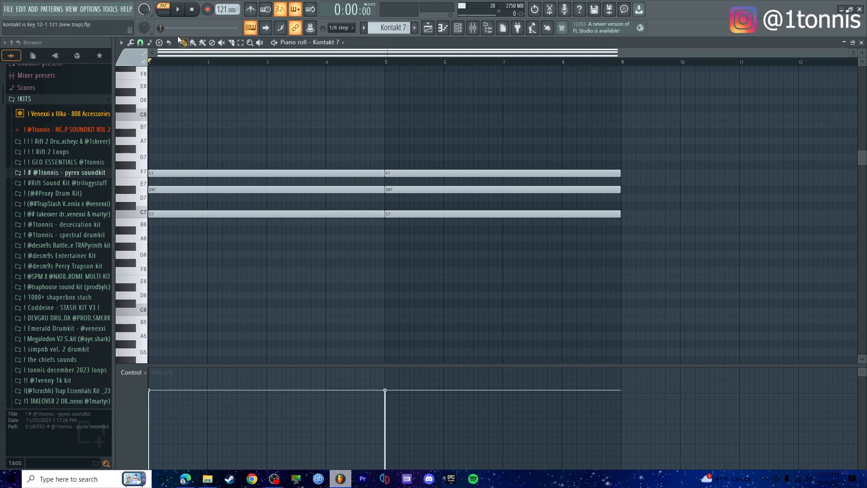
click(177, 9)
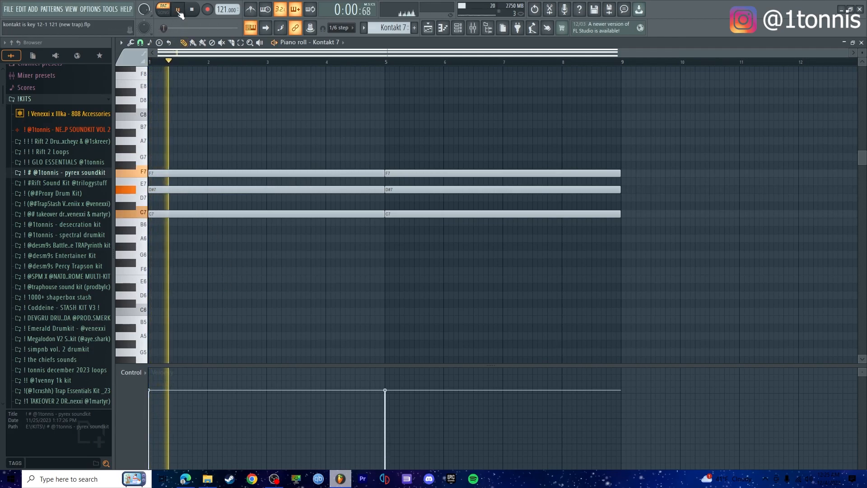
click(178, 9)
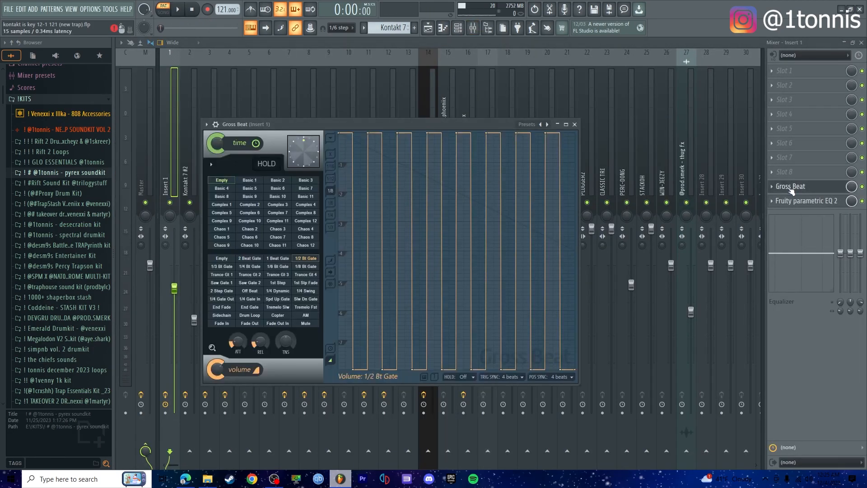
Check the Fruity Parametric EQ 2 and Gross Beat on insert 1, then close them.
click(808, 200)
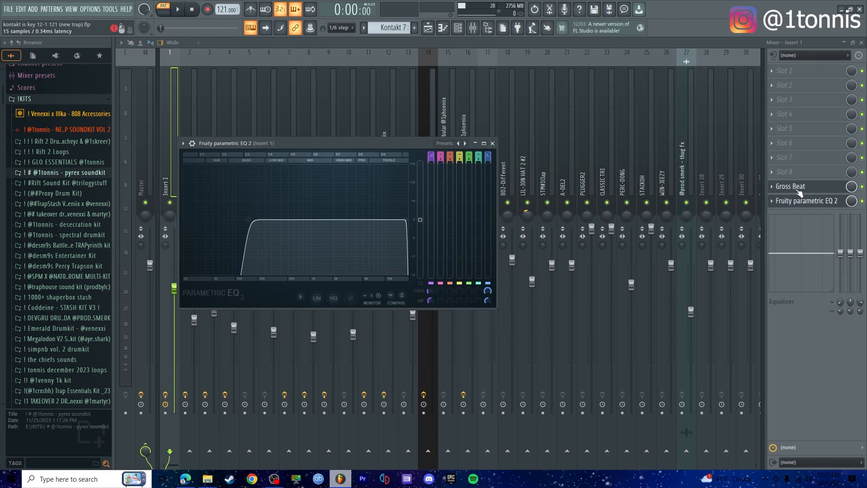
click(792, 186)
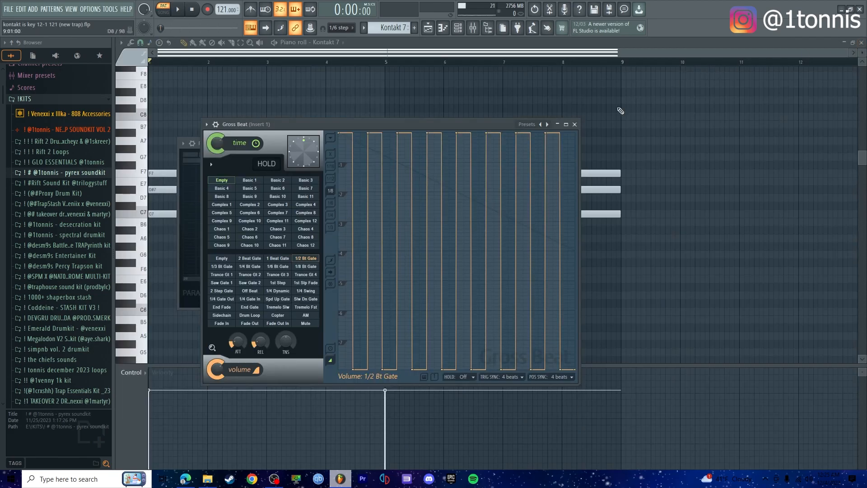
click(575, 124)
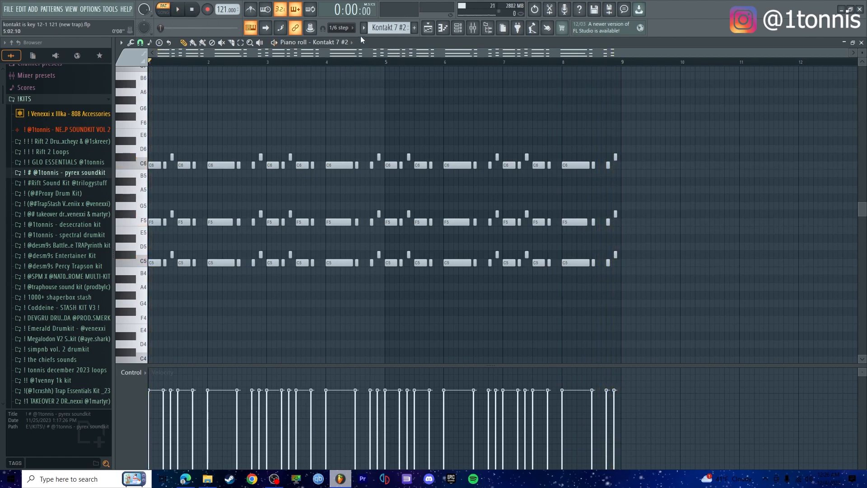
Audition the Kontakt 7 #4 and #3 patterns with their instruments open.
key(Ctrl+A)
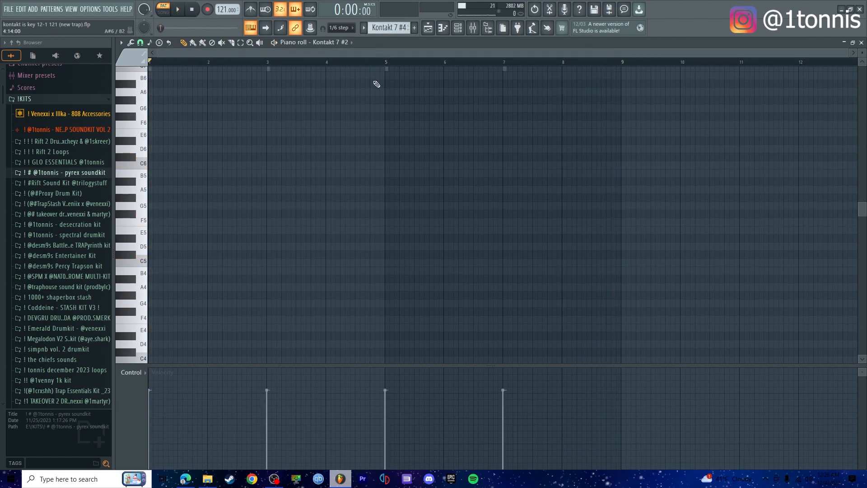
click(389, 28)
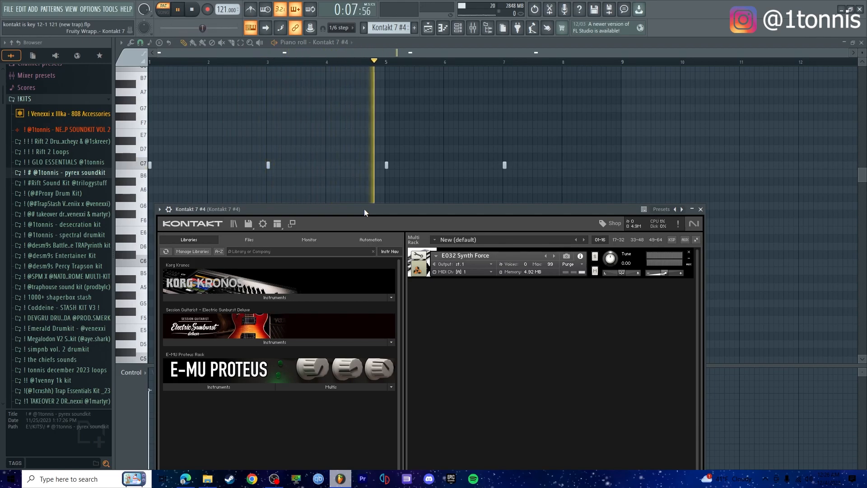
click(700, 208)
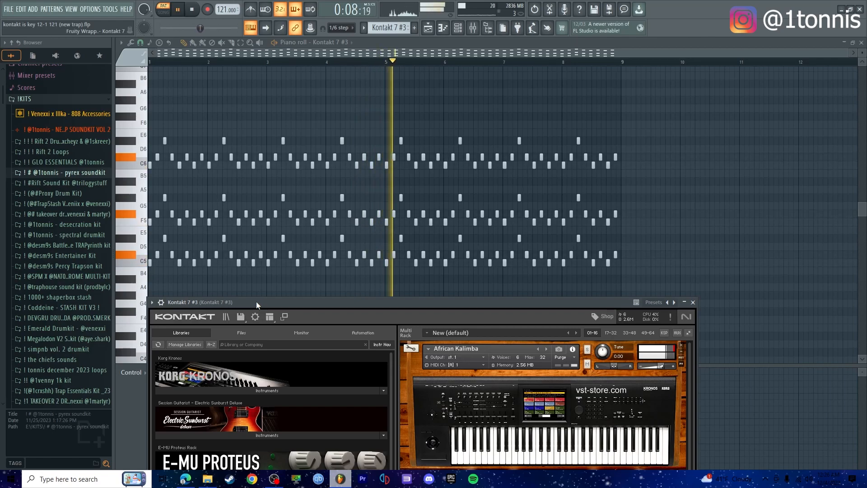
click(191, 9)
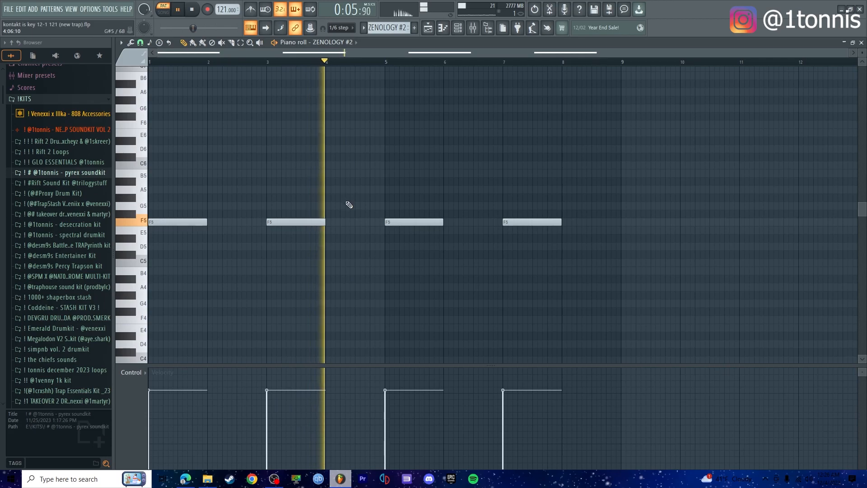
Browse the pyrex soundkit one-shots folder, then switch the piano roll to ZENOLOGY #3.
click(191, 9)
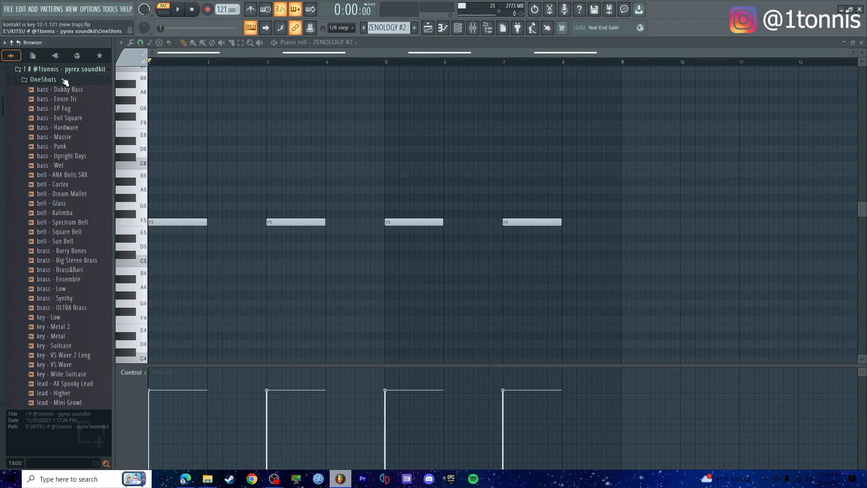
scroll(down, 3)
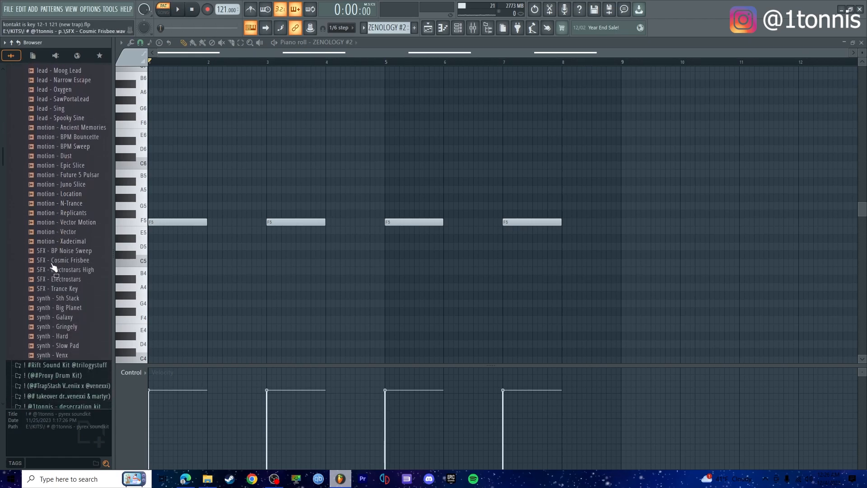
scroll(up, 3)
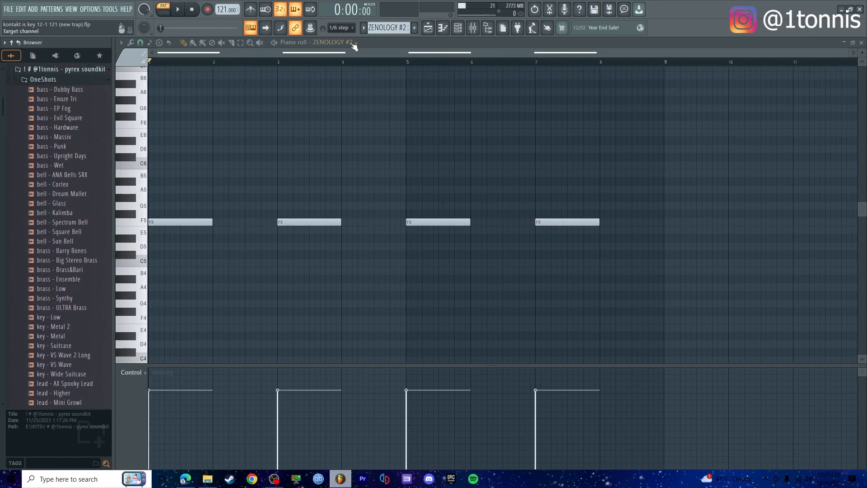
click(412, 28)
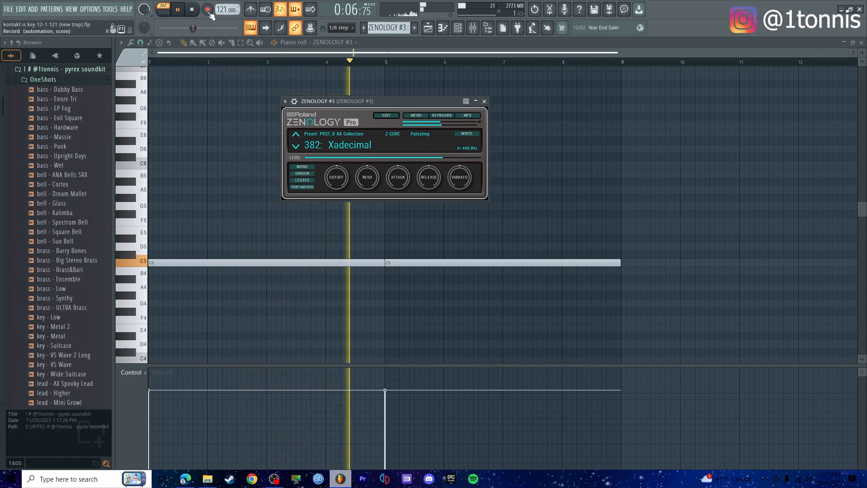
Cycle through ZENOLOGY #4, #5 and #7 patterns, listening to each instrument.
click(191, 9)
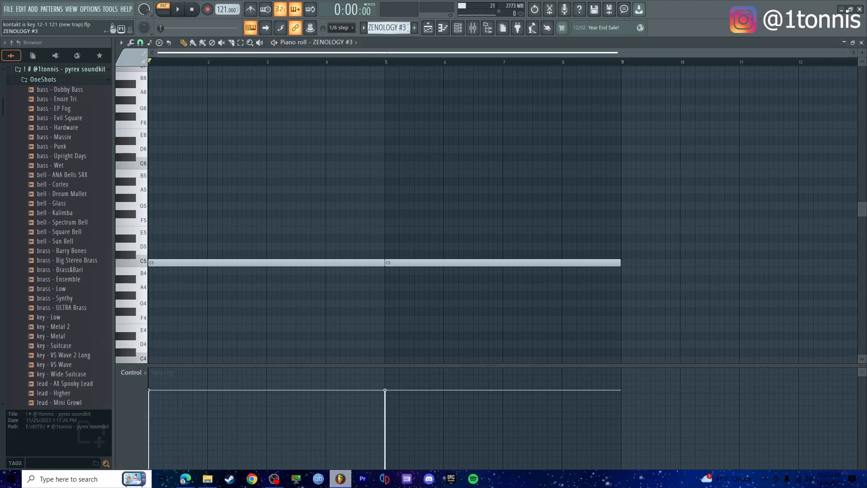
click(387, 27)
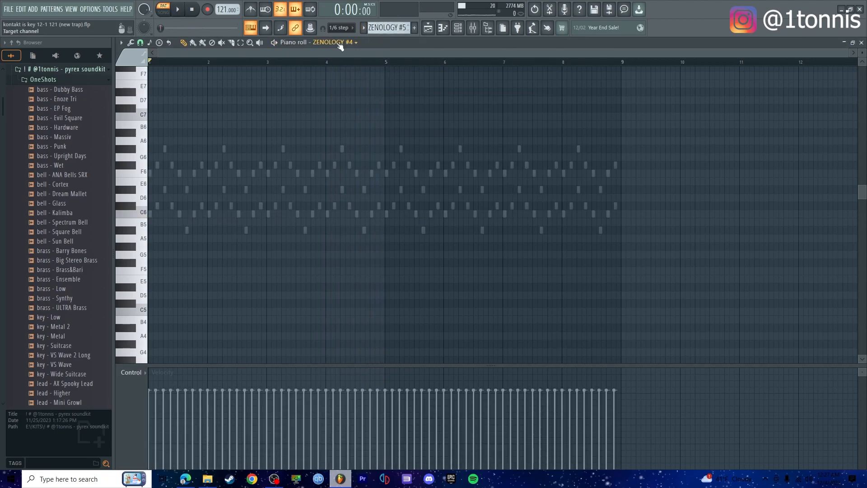
click(178, 9)
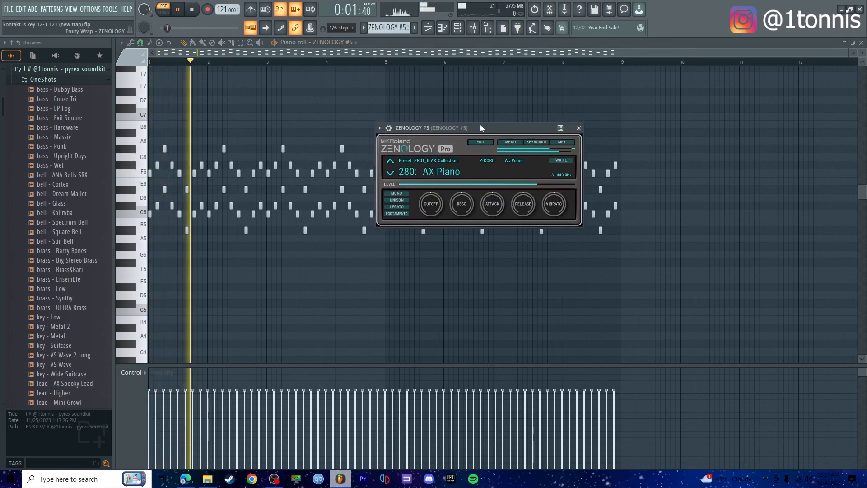
click(579, 128)
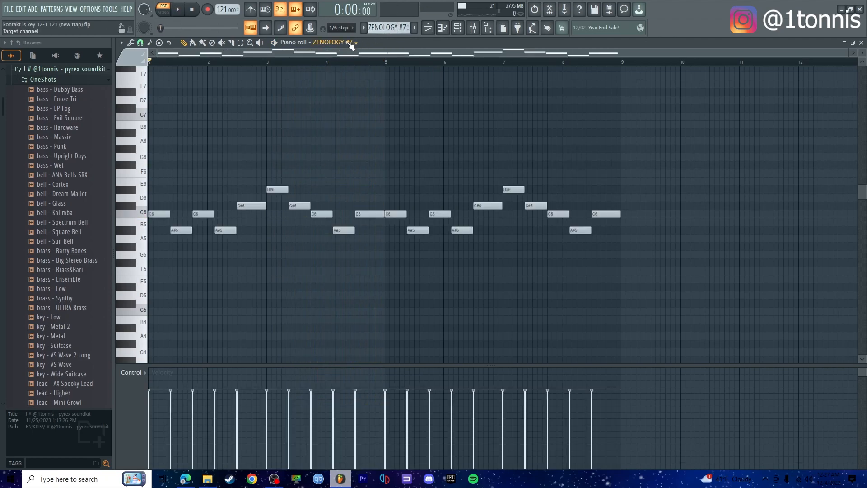
click(176, 9)
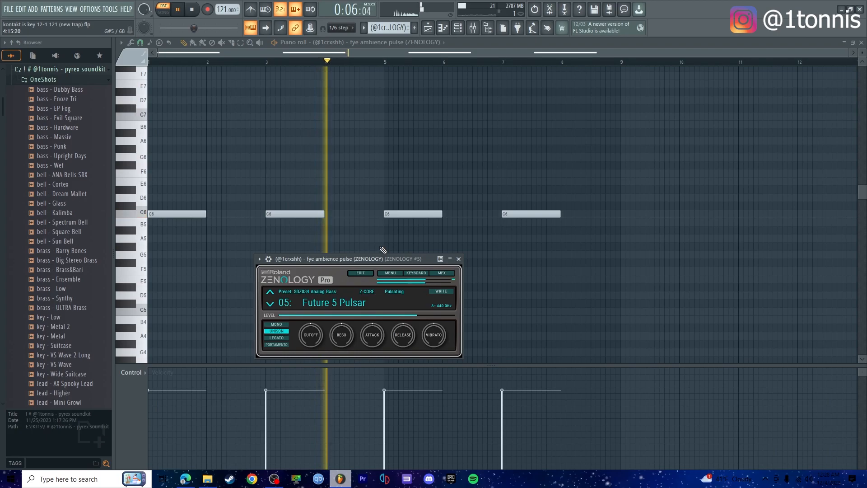
Audition the Purity, Standard High Tubular and PWOOWEE Lead patterns, then return to the playlist.
click(192, 9)
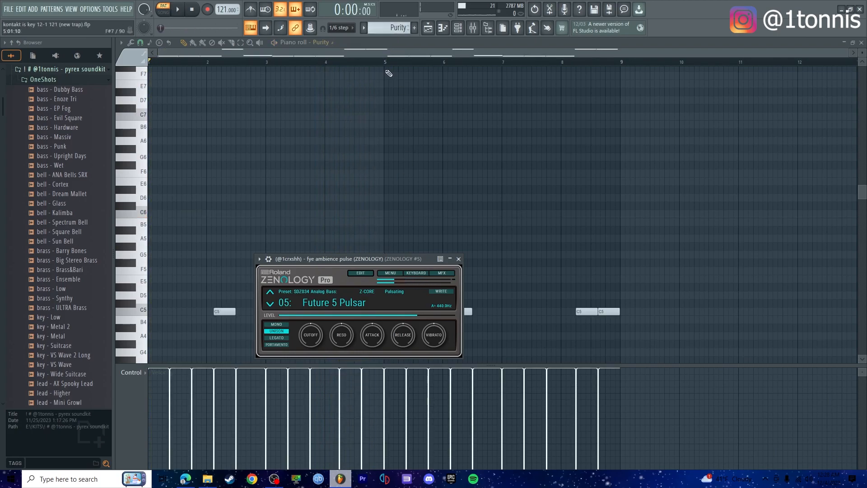
click(459, 259)
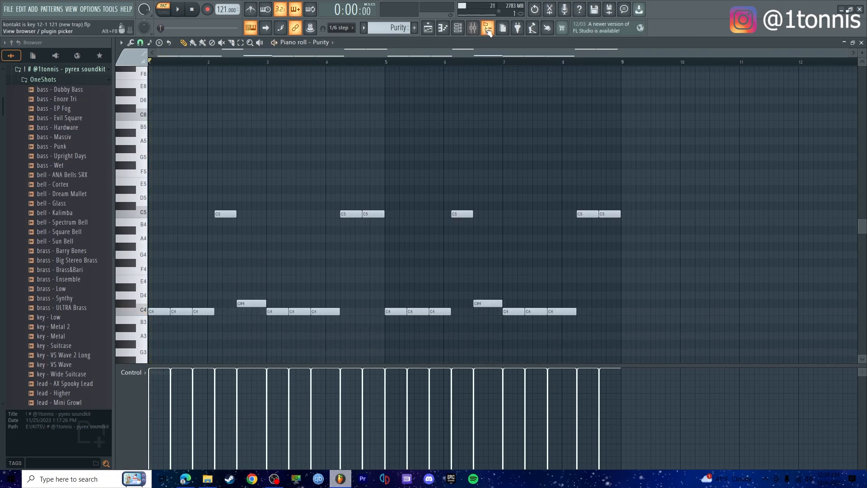
click(472, 28)
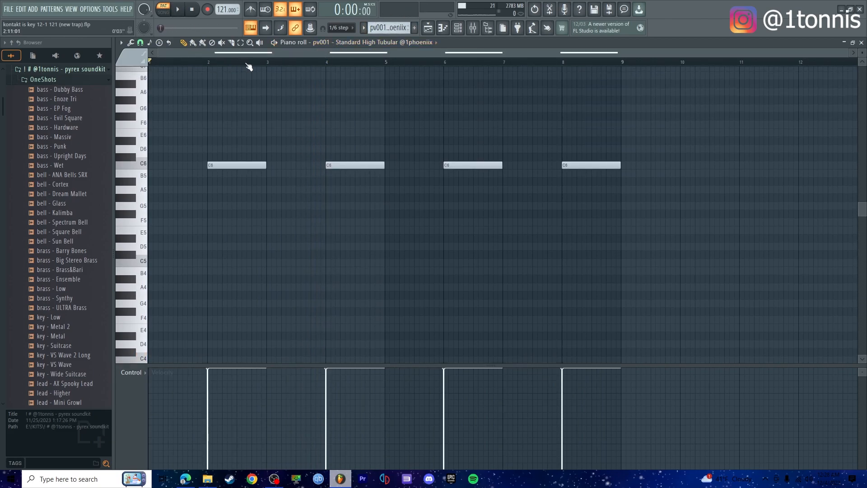
click(178, 9)
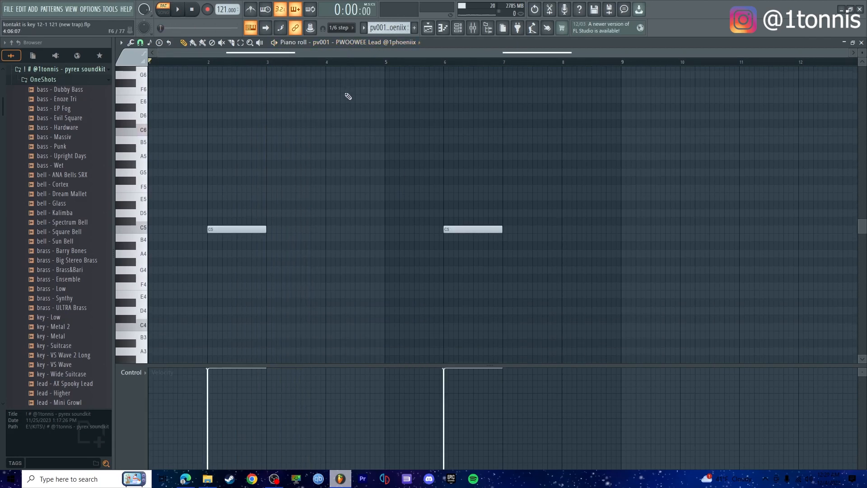
click(177, 9)
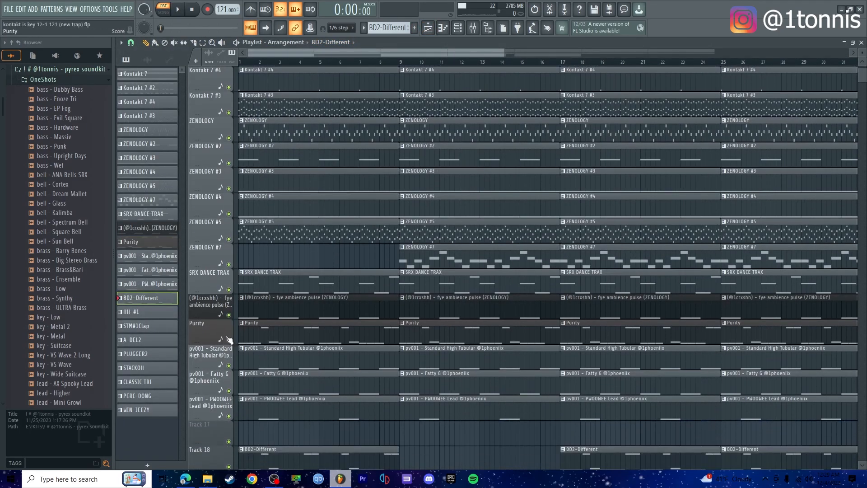
Scroll over the arrangement tracks and open the BD2-Different pattern's notes.
scroll(down, 3)
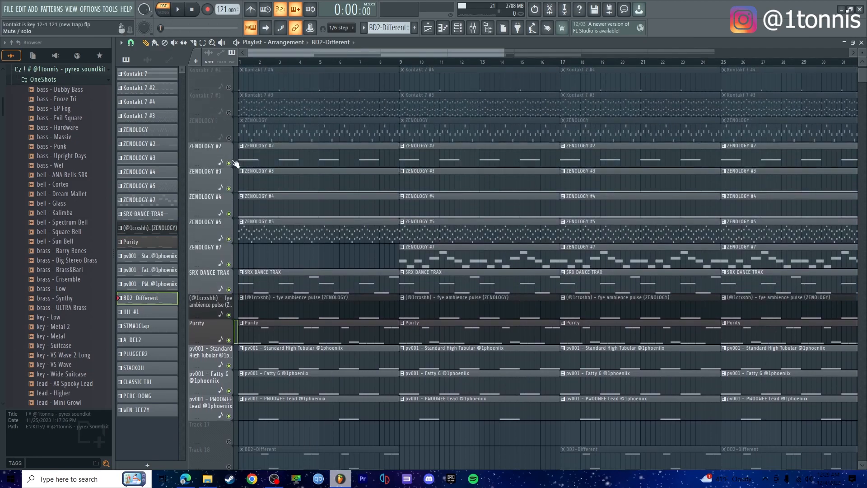
scroll(up, 3)
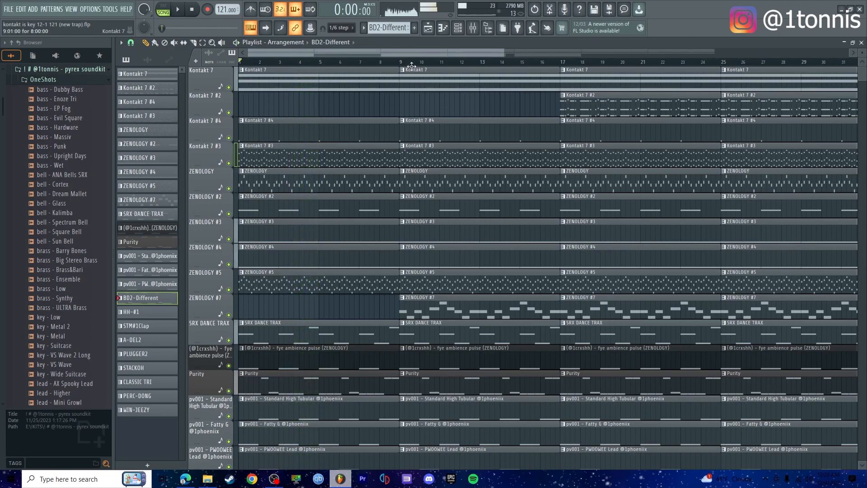
click(176, 9)
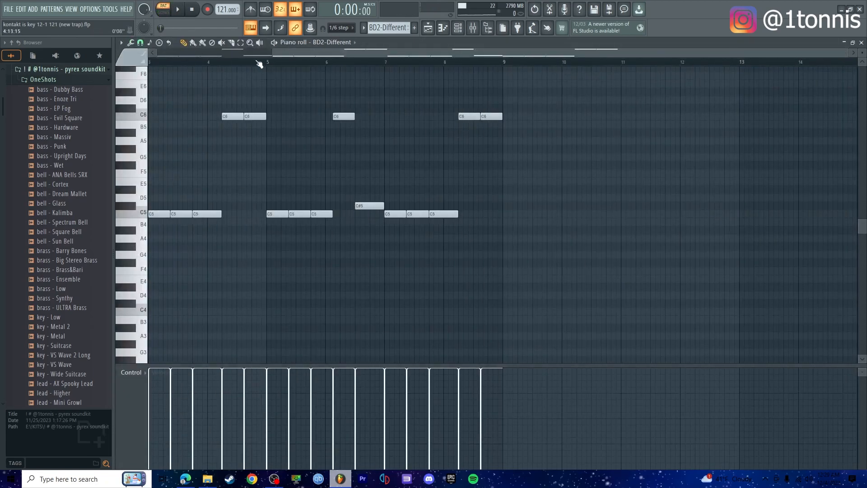
Play BD2-Different and HH-#1 with their sampler settings, then select STM#1Clap.
click(177, 9)
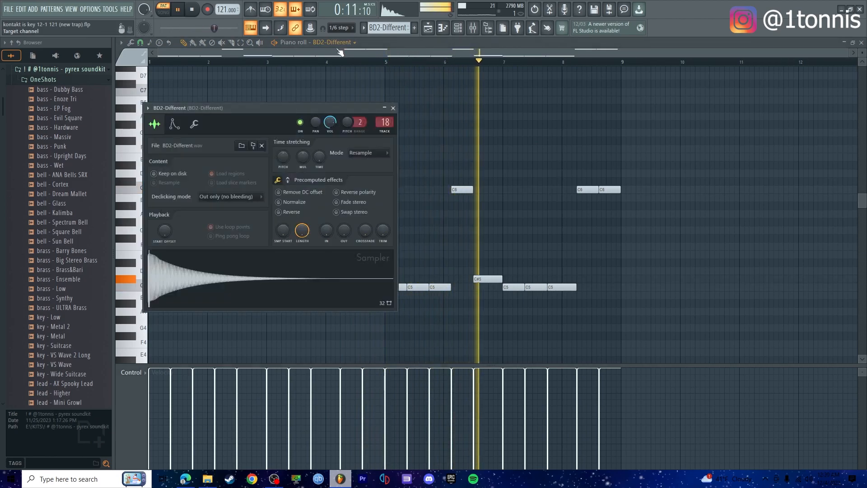
click(393, 107)
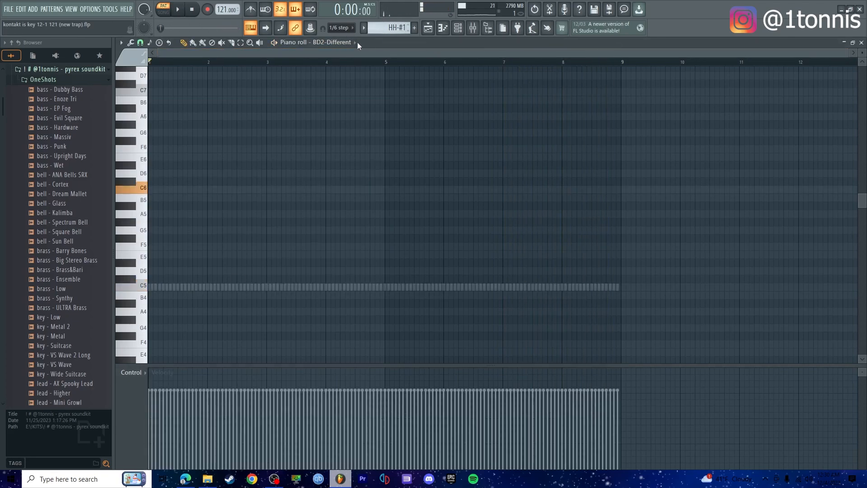
click(178, 9)
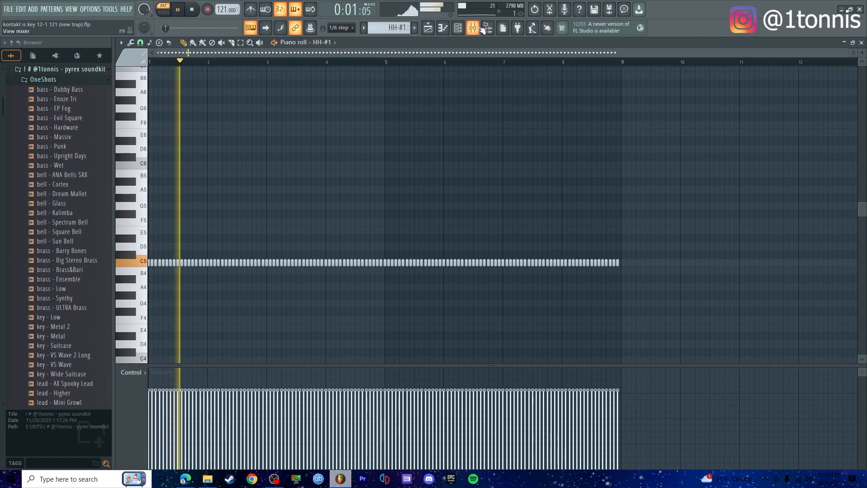
click(472, 28)
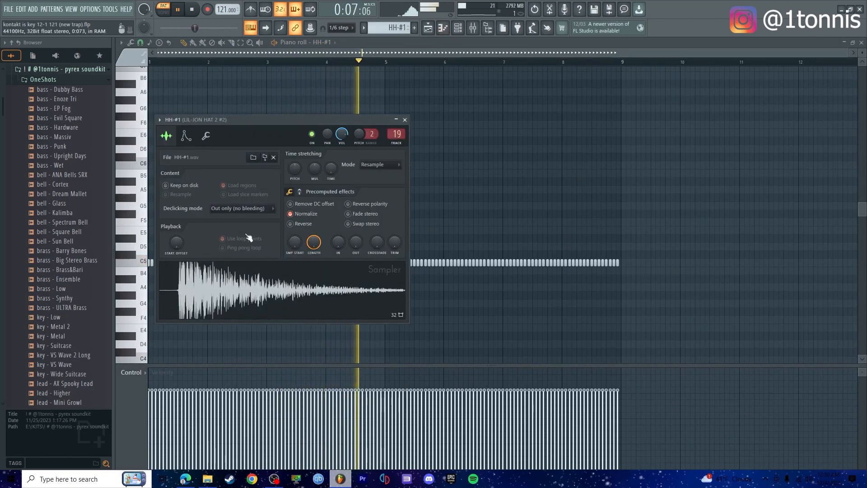
click(405, 120)
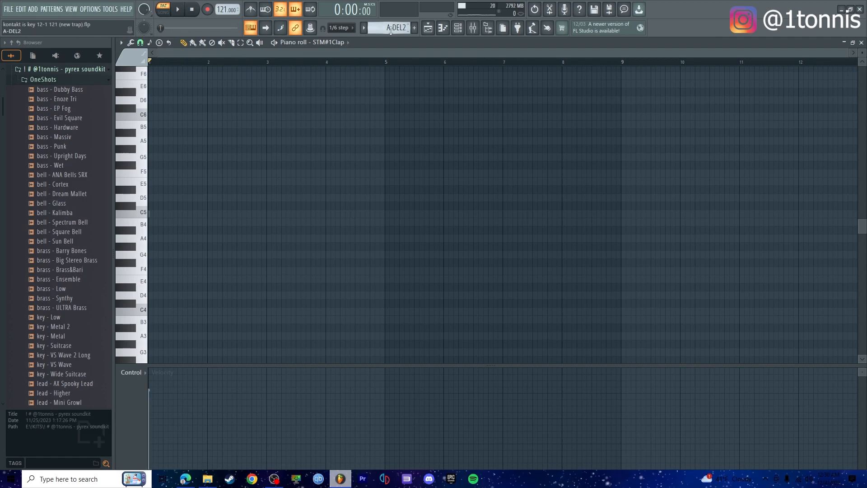
Audition the PLUGGER2 and STACKOH percussion patterns.
click(177, 9)
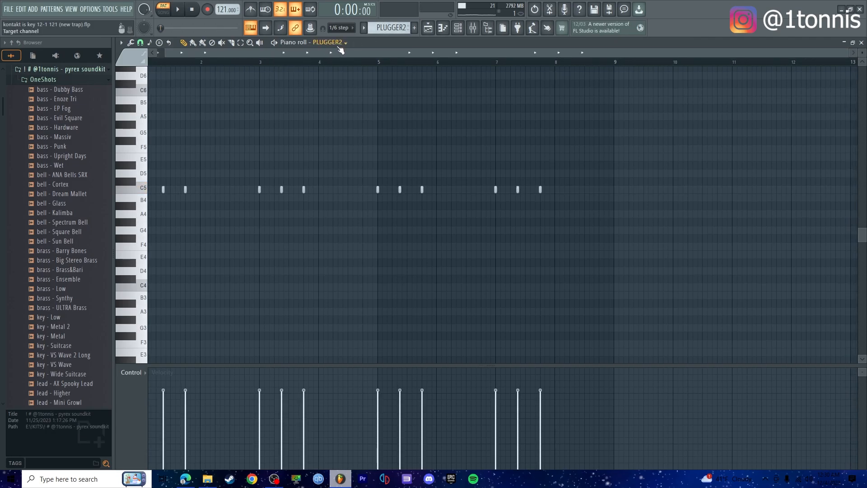
click(176, 9)
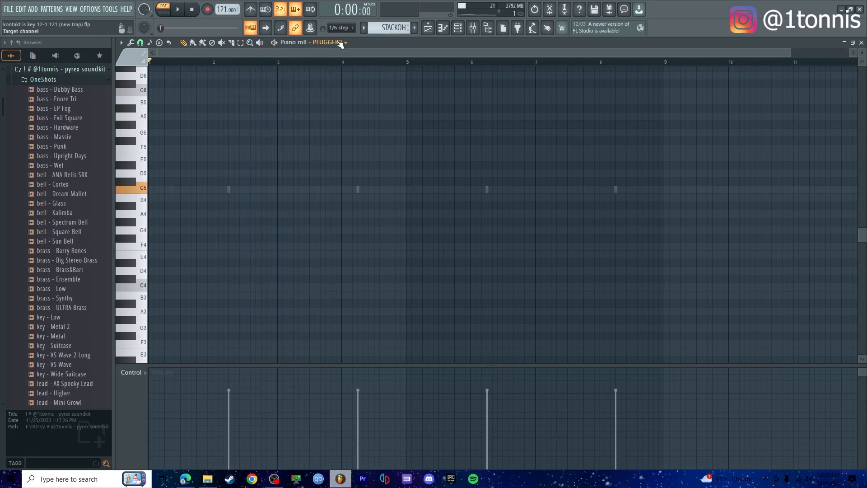
click(178, 9)
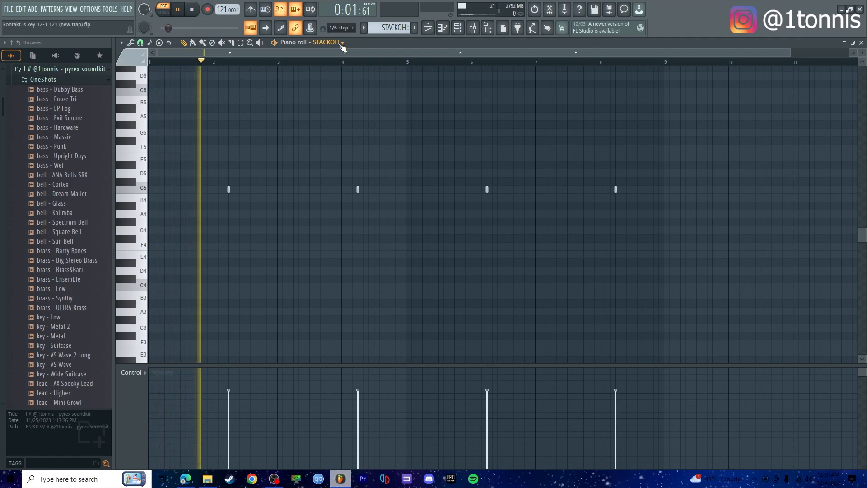
click(192, 9)
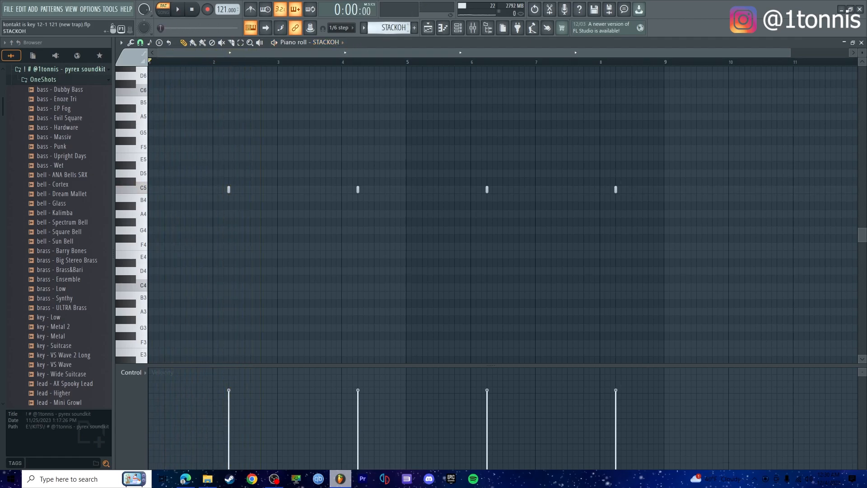
Audition the CLASSIC TRI and WIN-JEEZY patterns, then return to the playlist.
click(177, 9)
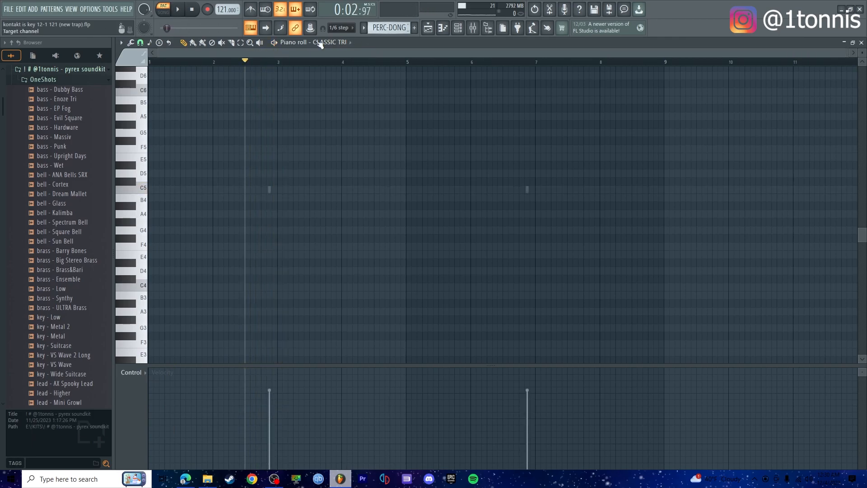
click(178, 9)
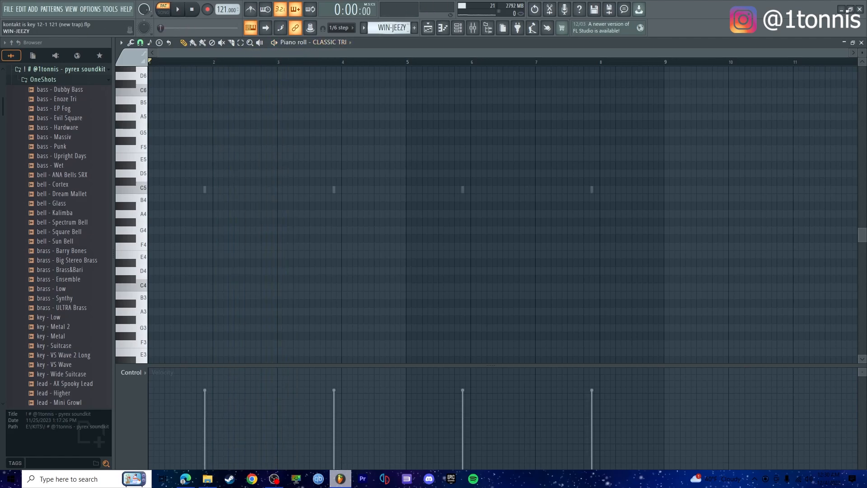
click(176, 9)
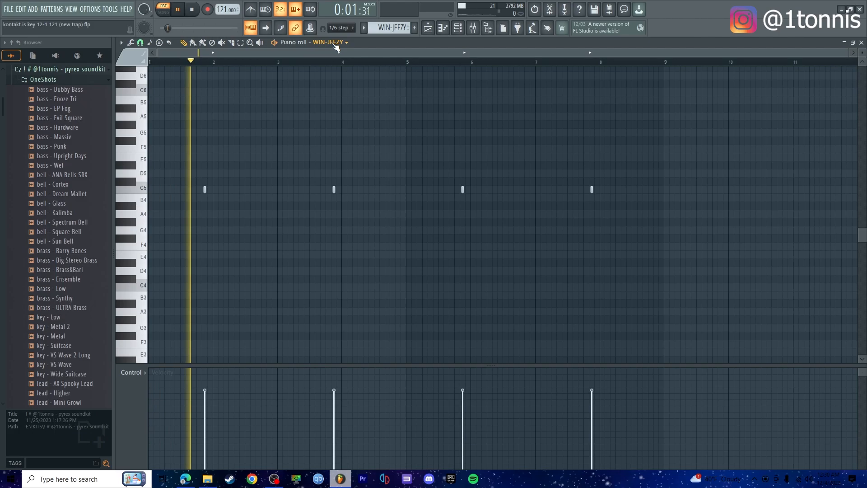
click(191, 9)
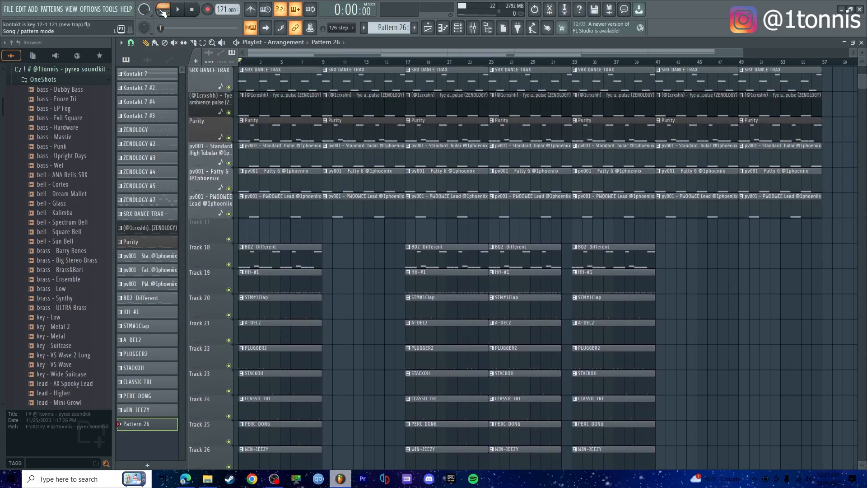
Play the whole arrangement in song mode and bring up the mixer.
click(176, 9)
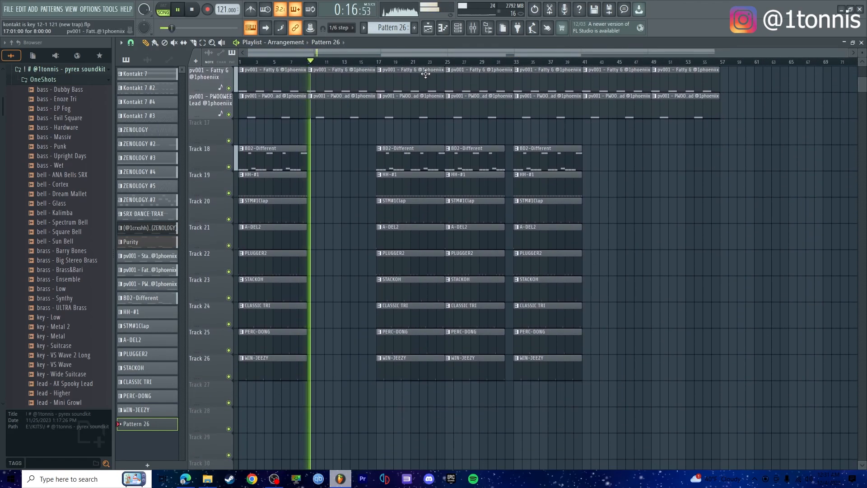
click(472, 28)
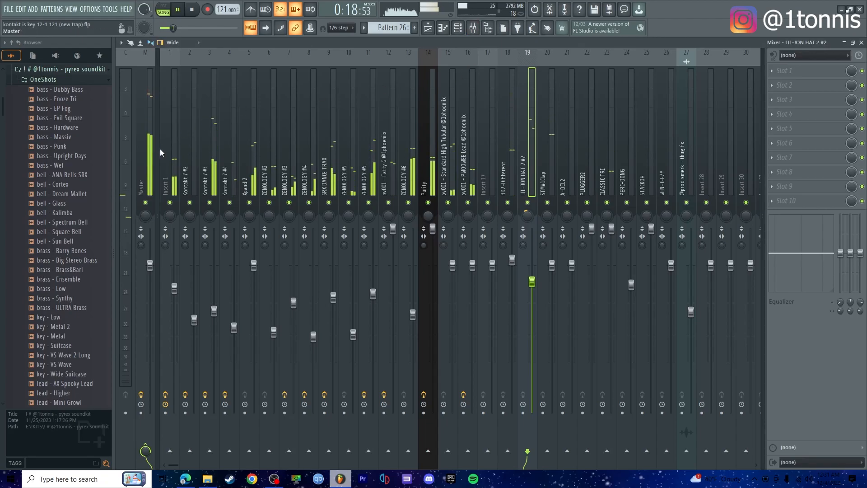
Review effect slots on Insert 1, ZENOLOGY #3, Purity and BD2-Different, then return to the playlist.
click(169, 177)
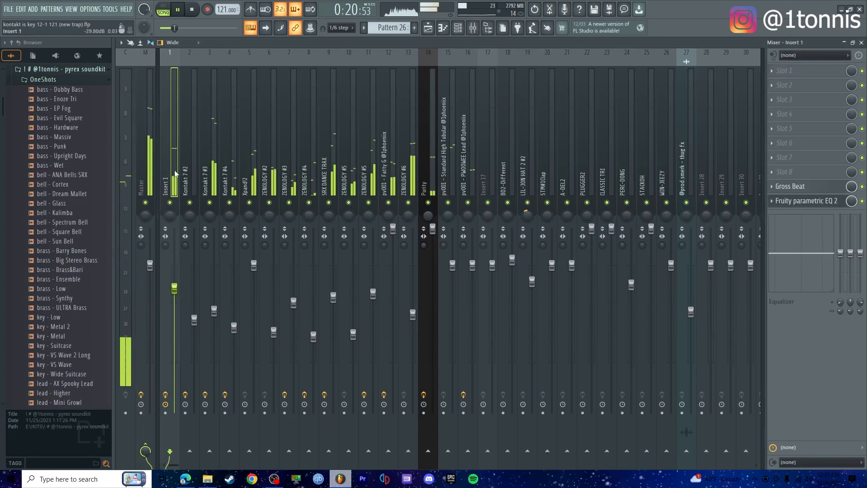
click(293, 178)
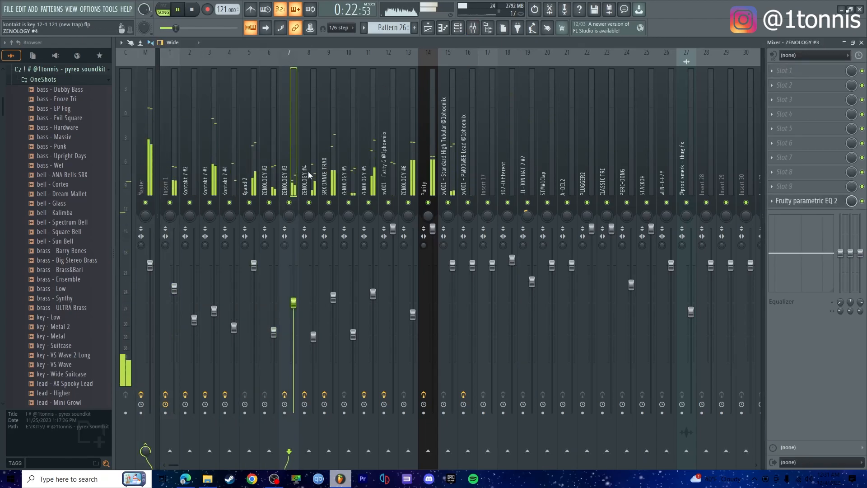
click(431, 183)
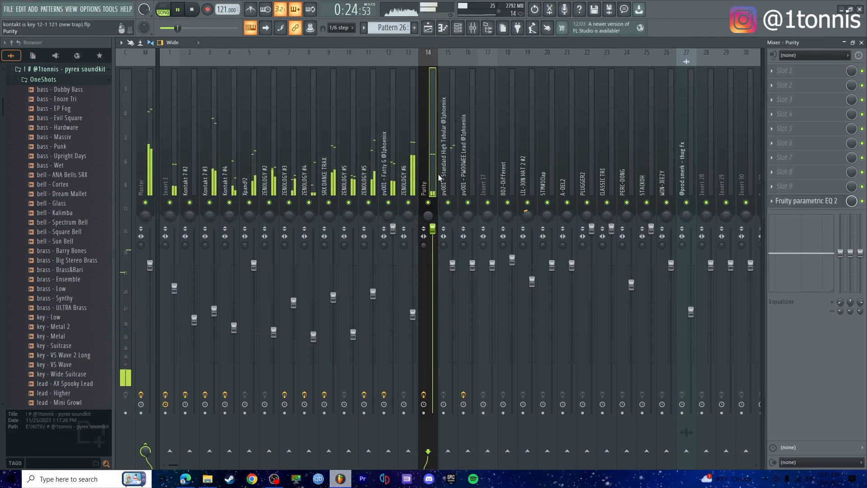
click(507, 166)
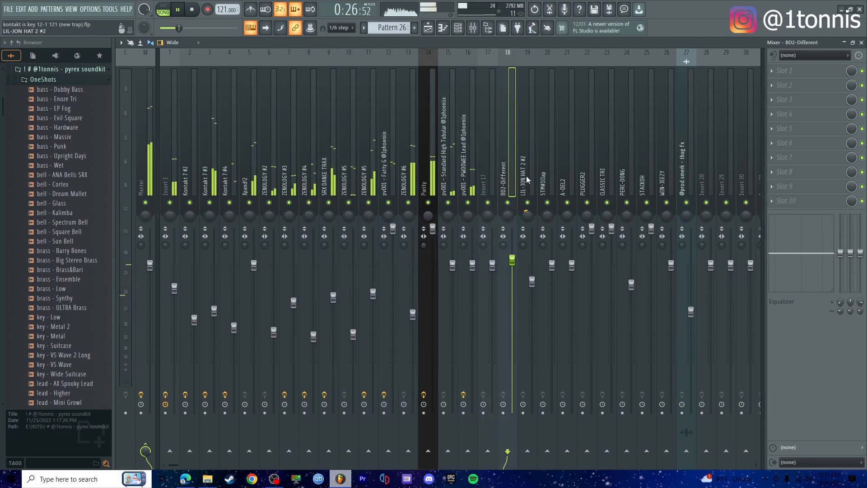
click(652, 167)
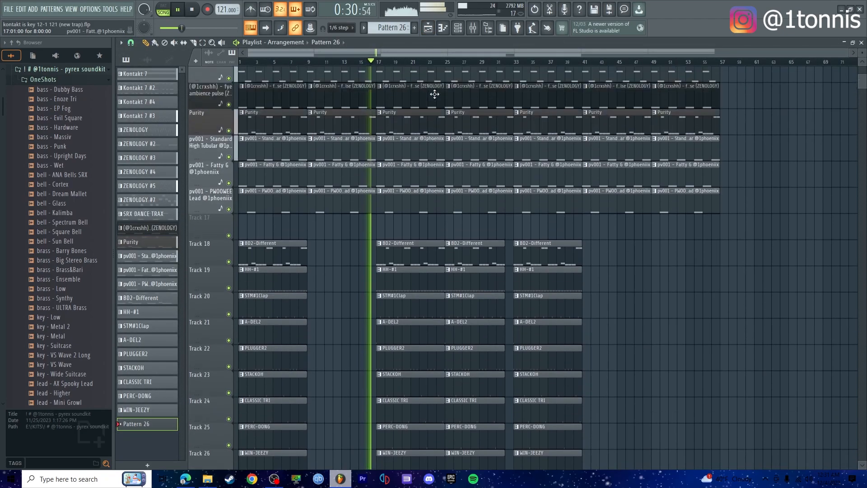
scroll(up, 3)
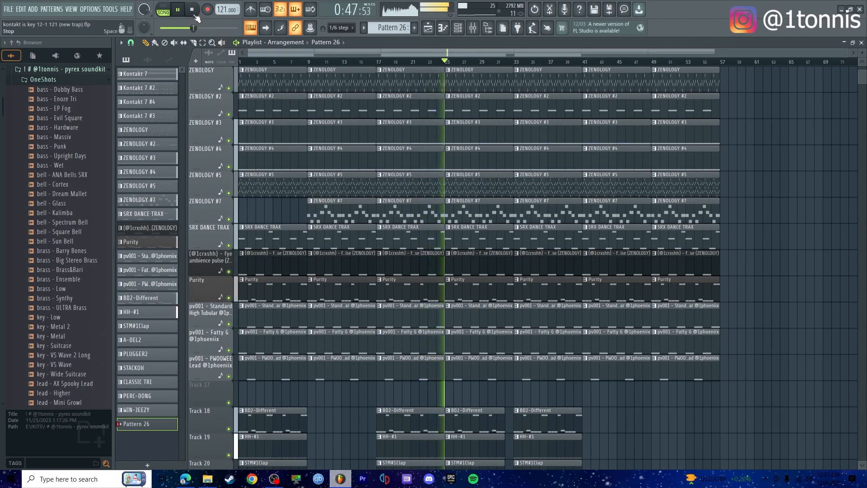
click(191, 9)
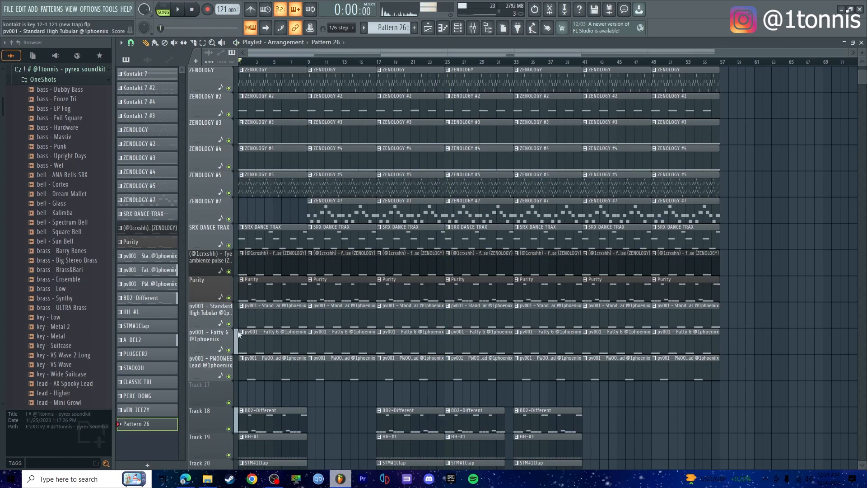
click(273, 479)
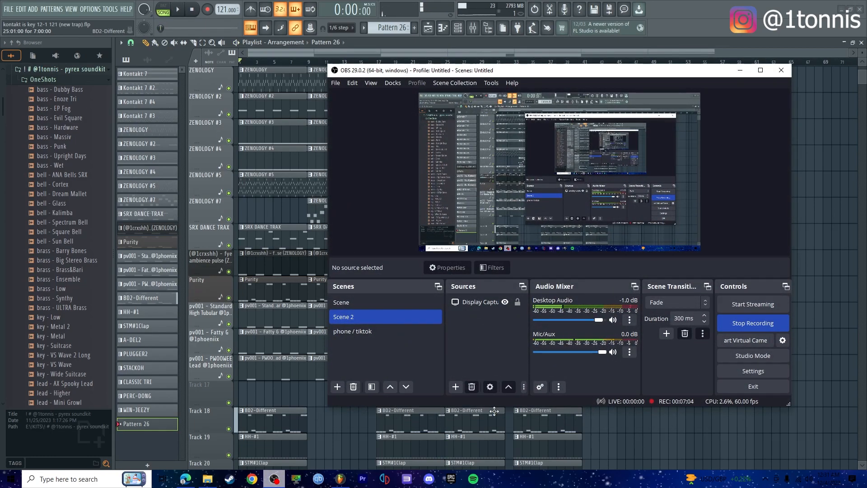